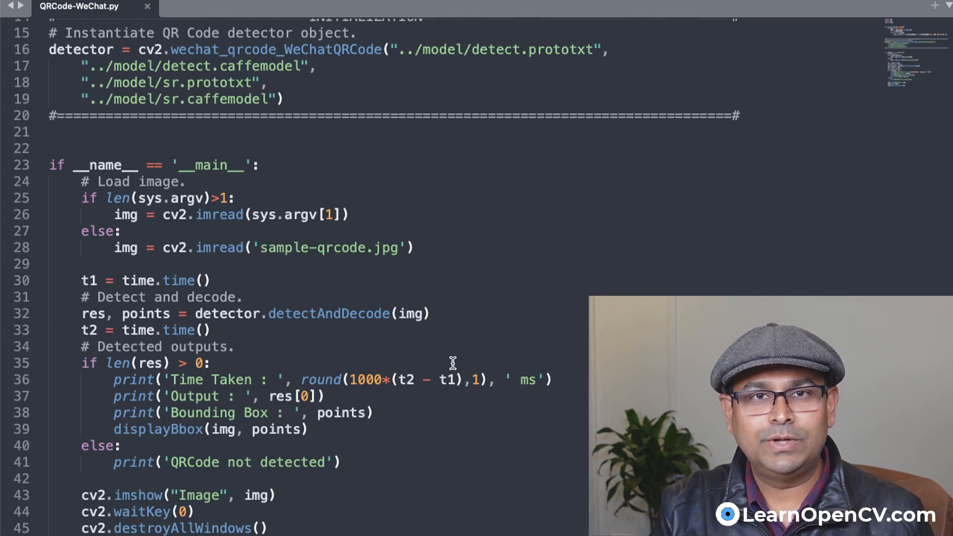
# Step: Scroll through QRCode-WeChat.py and highlight every use of the points variable
pyautogui.scroll(3)
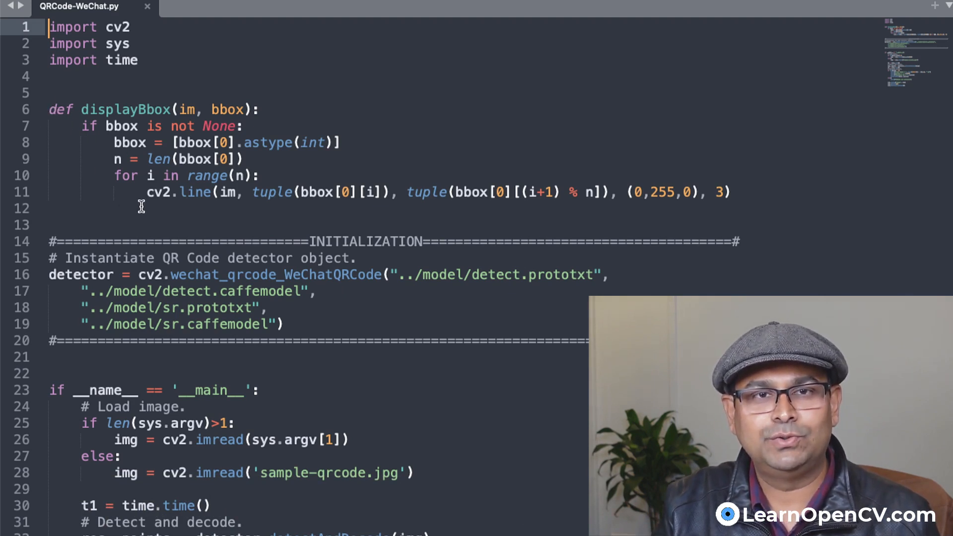
pyautogui.click(54, 109)
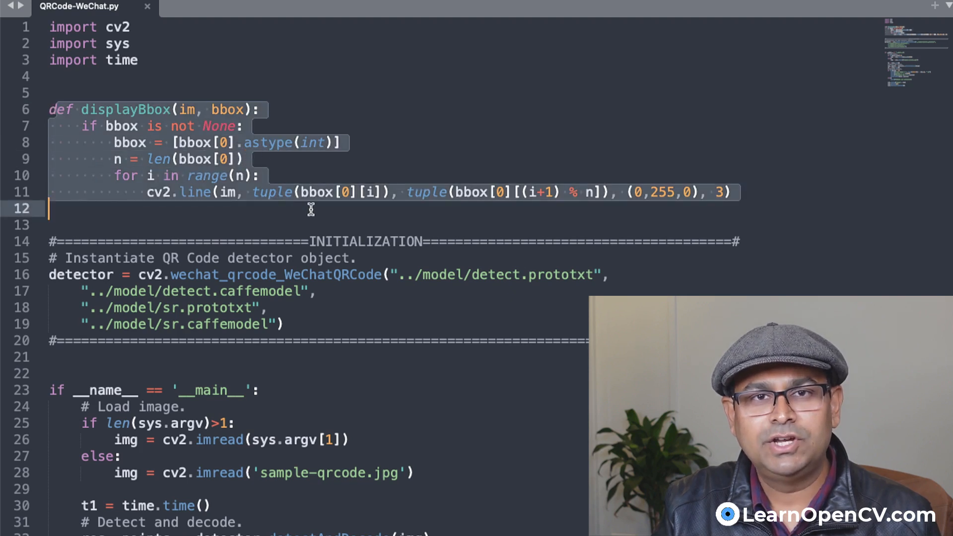
pyautogui.click(226, 109)
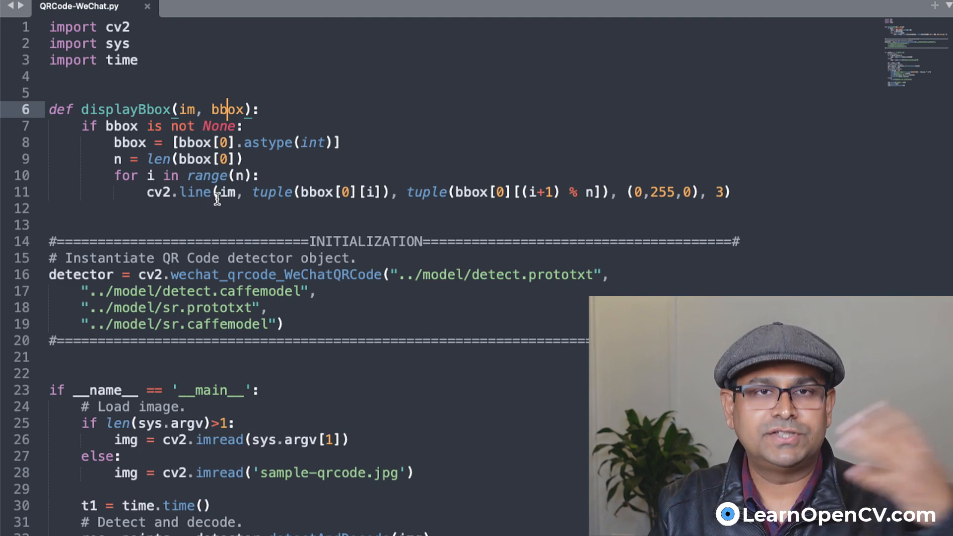
pyautogui.scroll(-3)
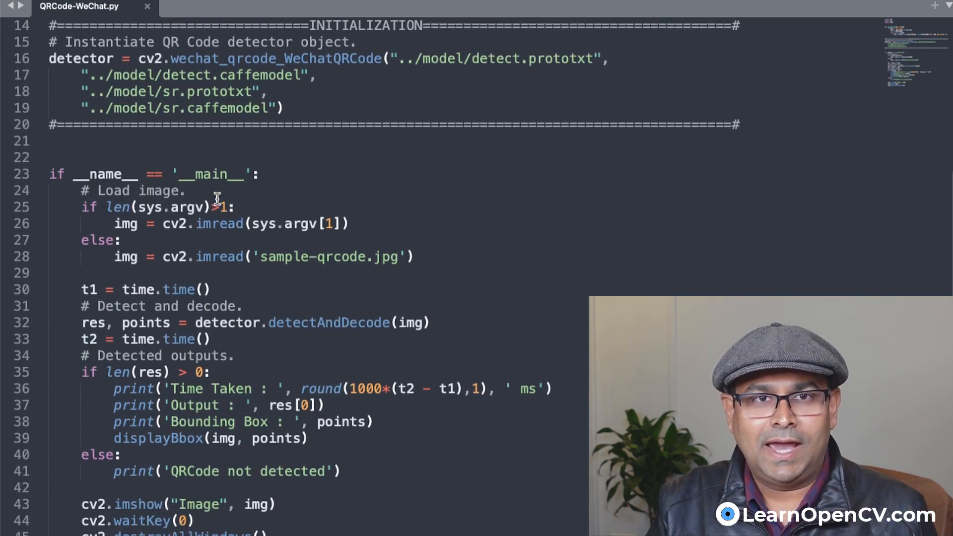
pyautogui.scroll(3)
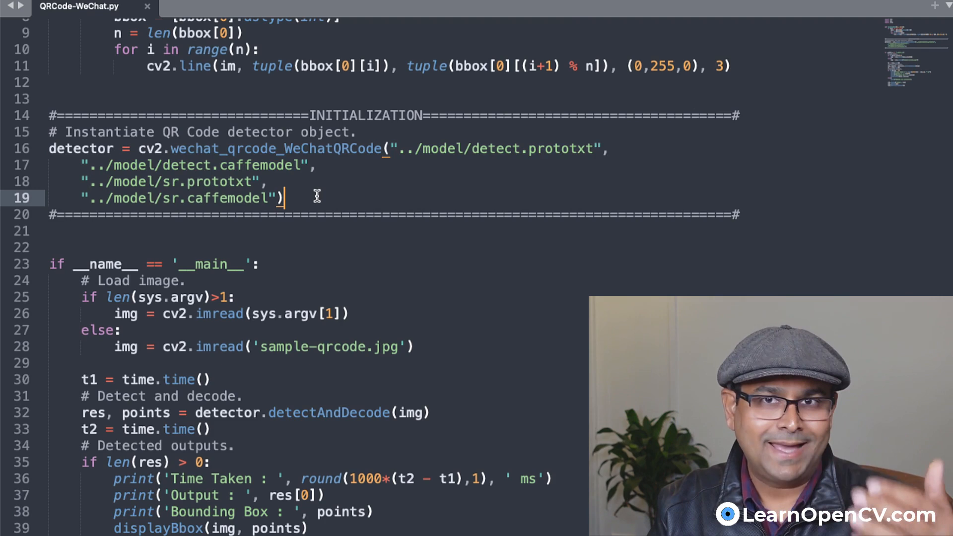
pyautogui.moveTo(206, 168)
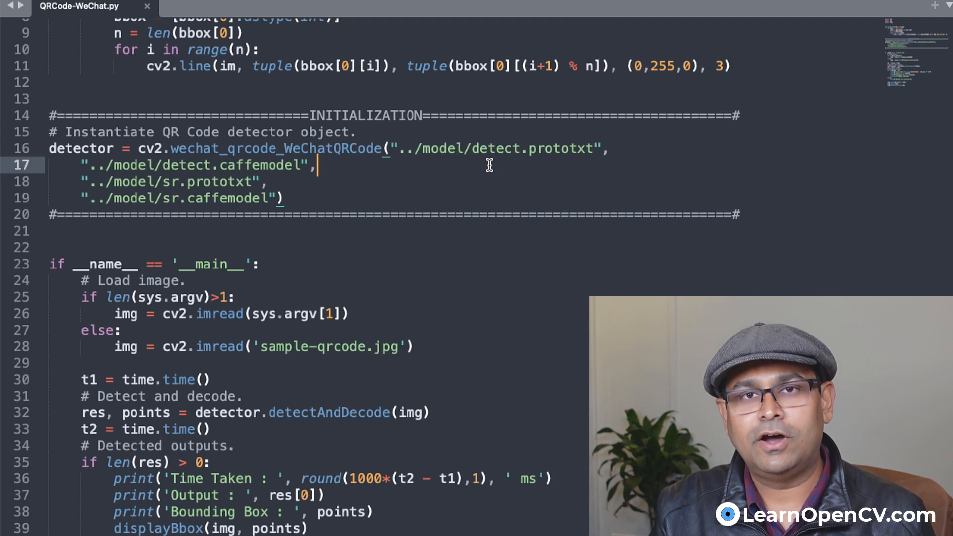
pyautogui.moveTo(230, 175)
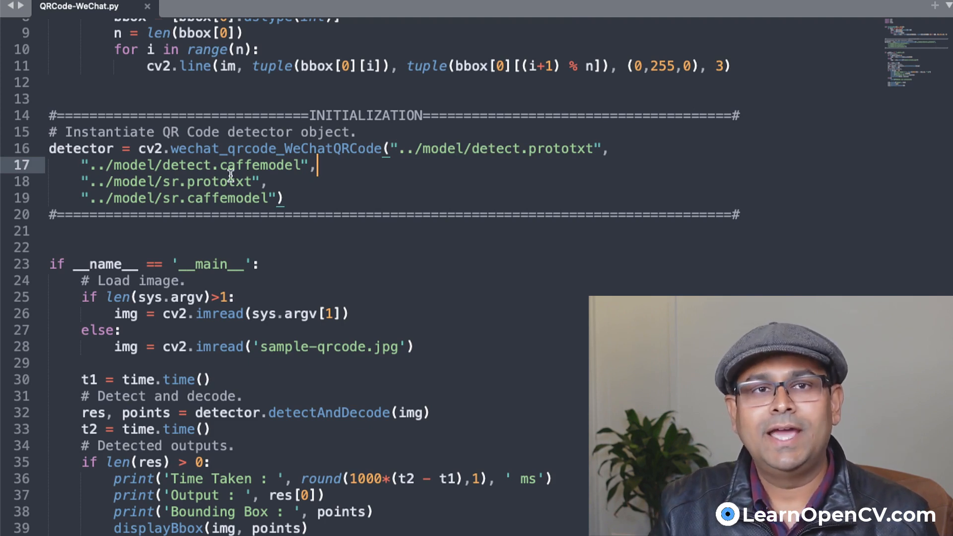
pyautogui.moveTo(279, 198)
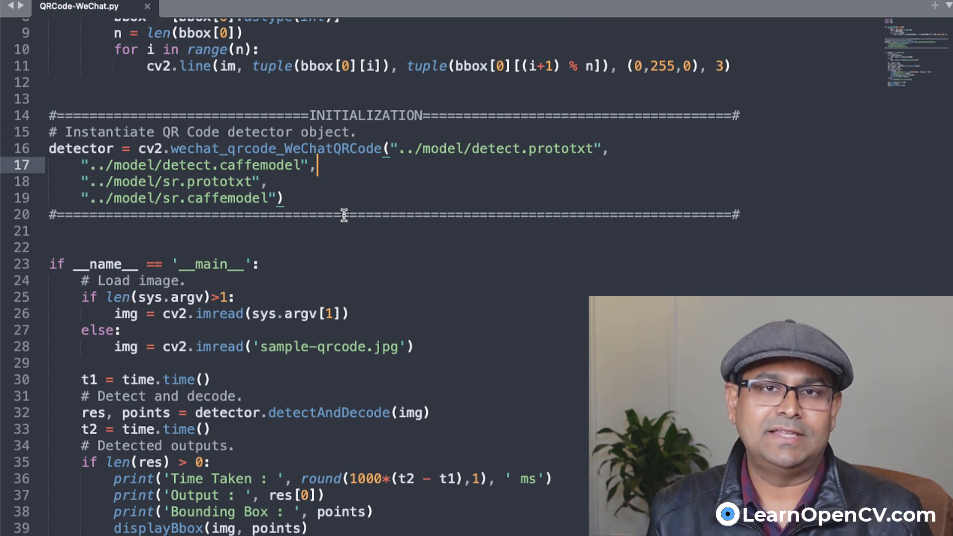
pyautogui.moveTo(474, 160)
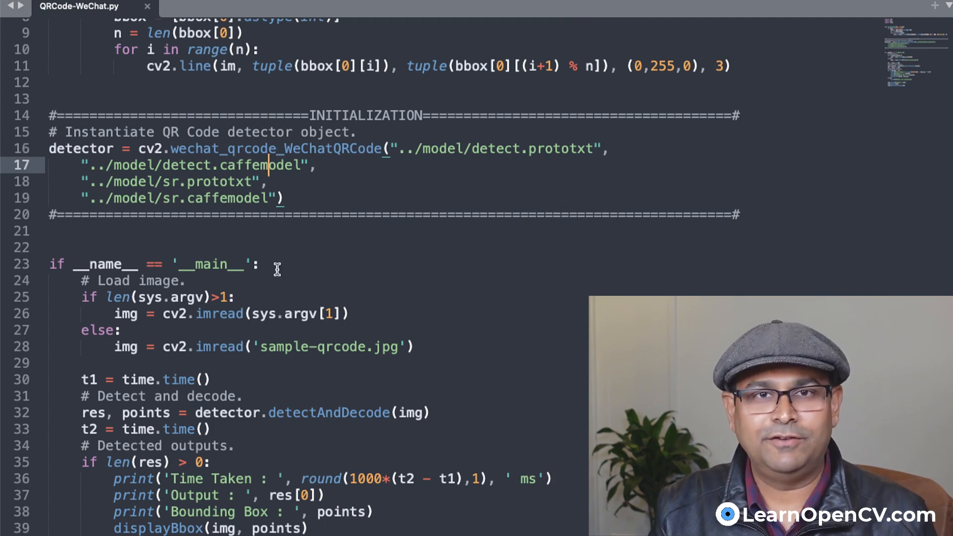
pyautogui.moveTo(206, 198)
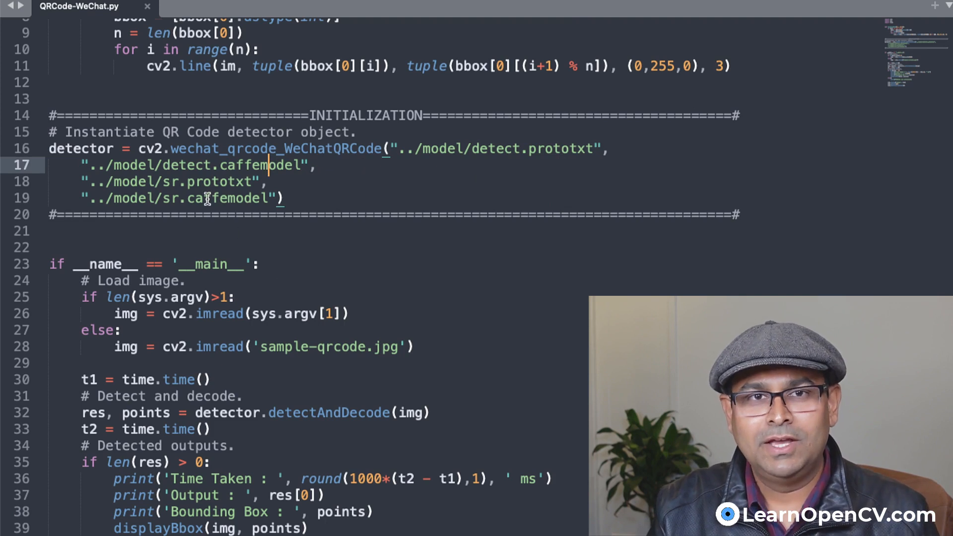
pyautogui.moveTo(333, 198)
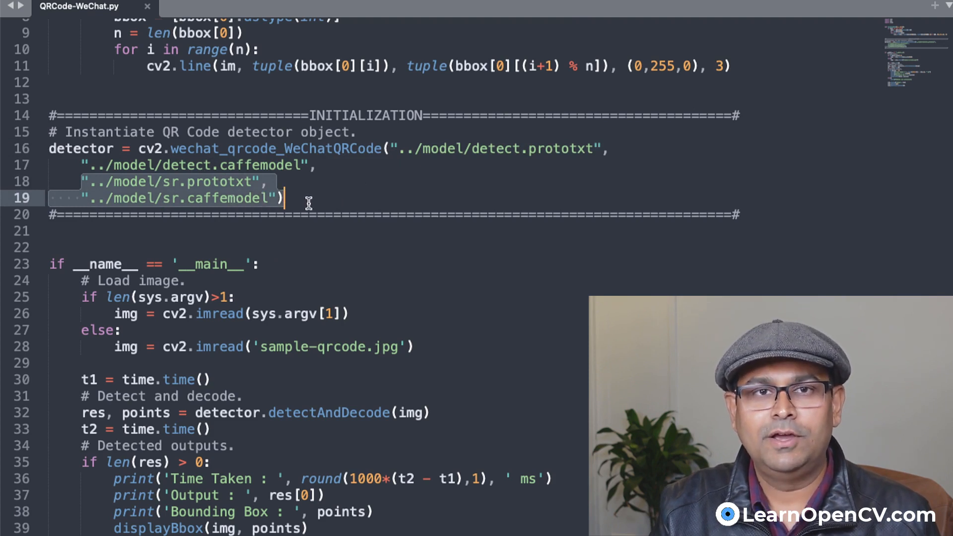
pyautogui.moveTo(309, 209)
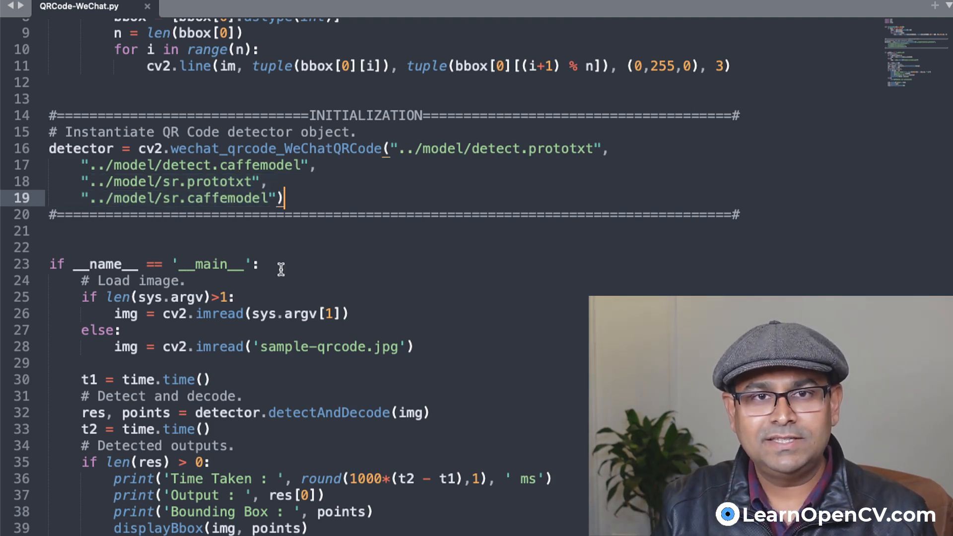
pyautogui.scroll(-3)
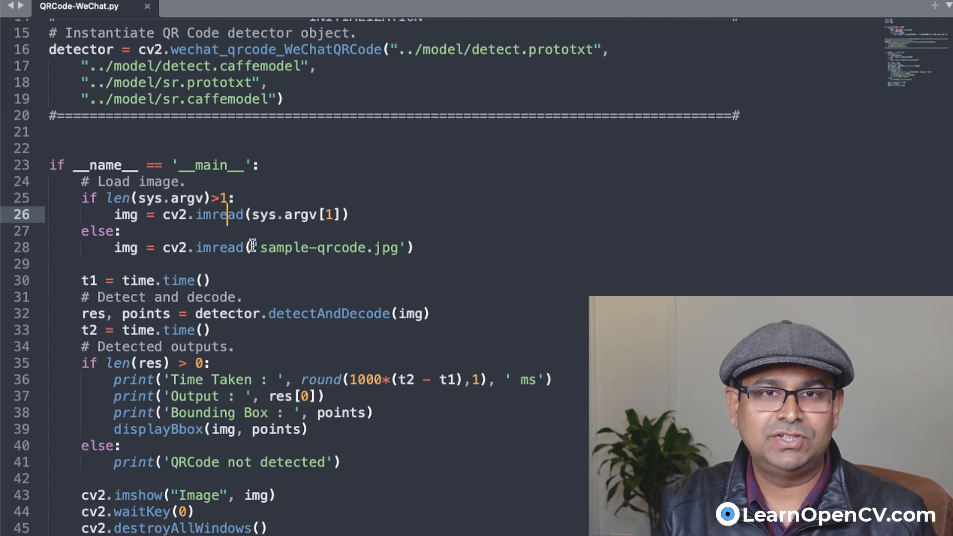
pyautogui.moveTo(316, 302)
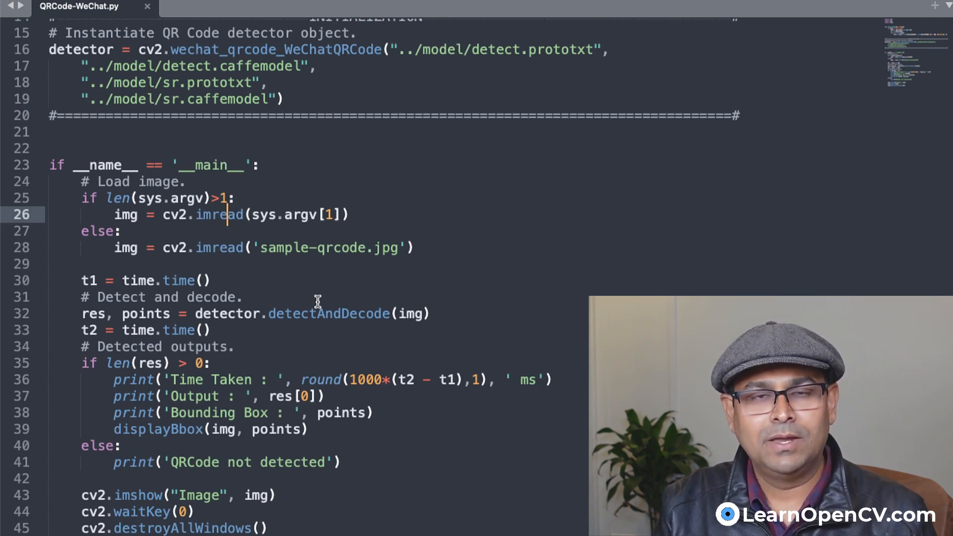
pyautogui.moveTo(227, 224)
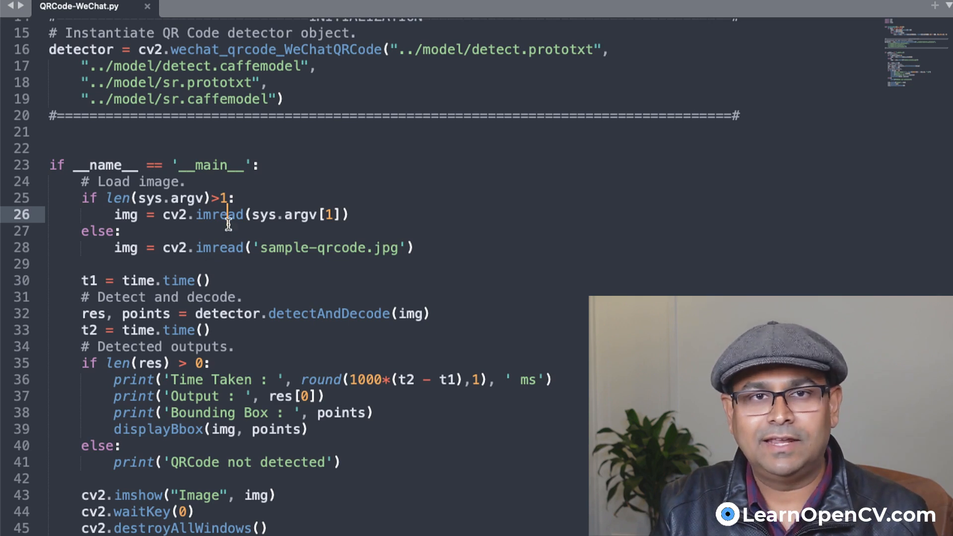
pyautogui.moveTo(244, 256)
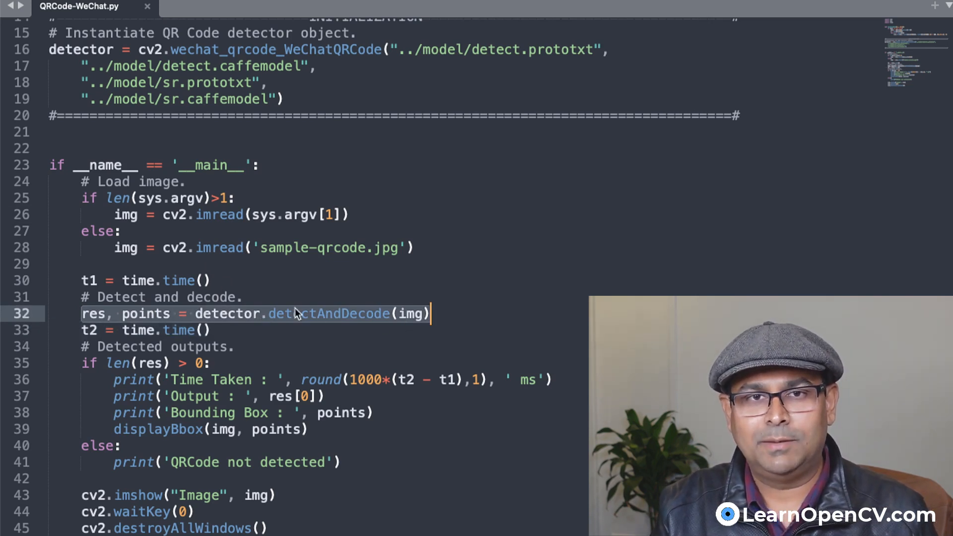
pyautogui.moveTo(113, 78)
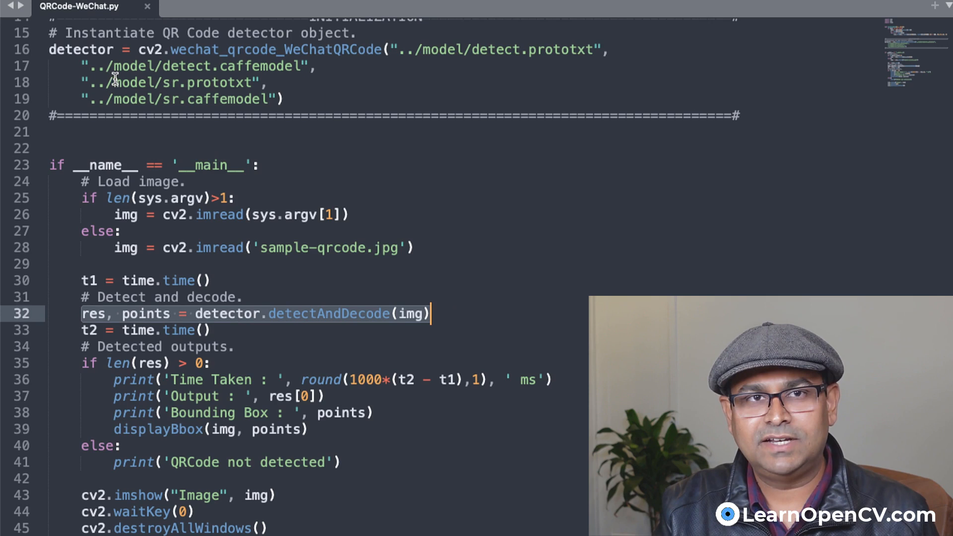
pyautogui.moveTo(209, 256)
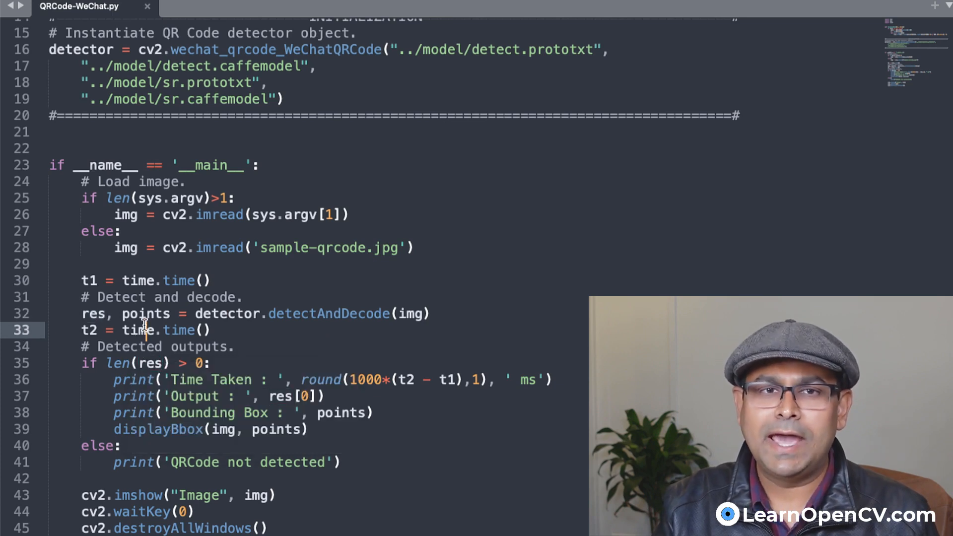
pyautogui.doubleClick(145, 314)
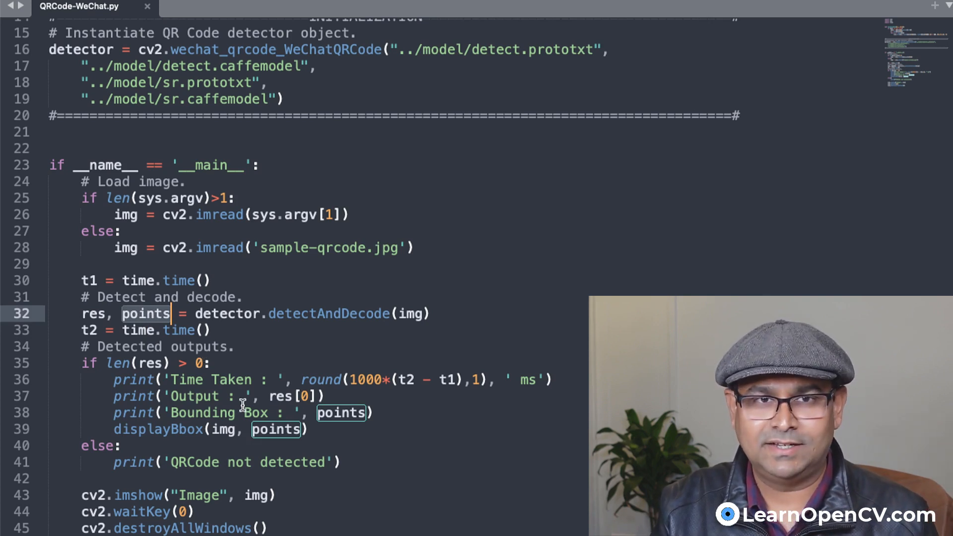
pyautogui.moveTo(85, 363)
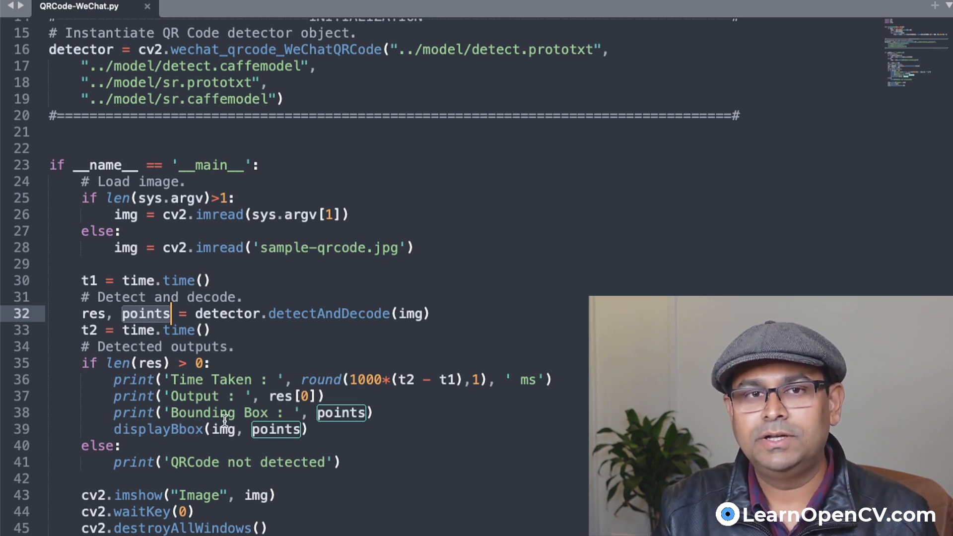
pyautogui.moveTo(407, 459)
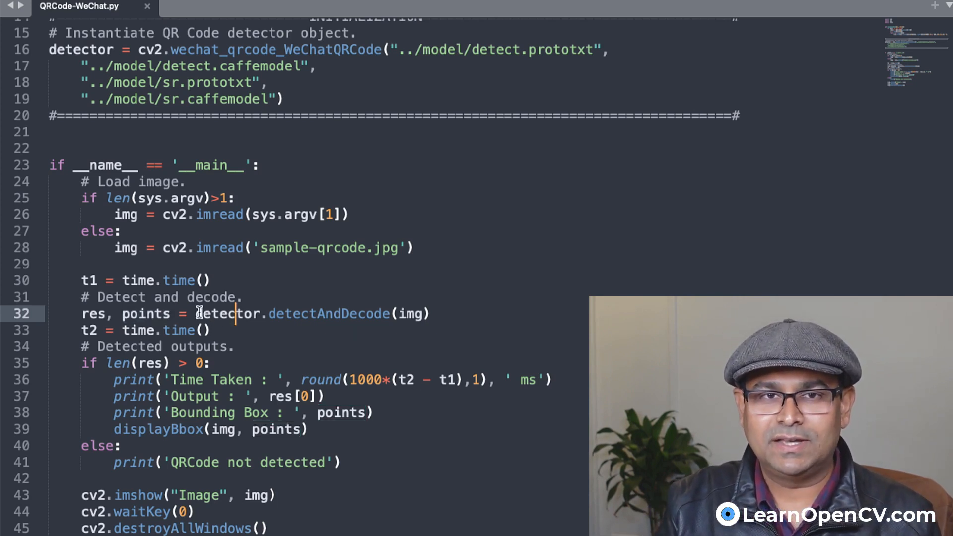
pyautogui.moveTo(398, 371)
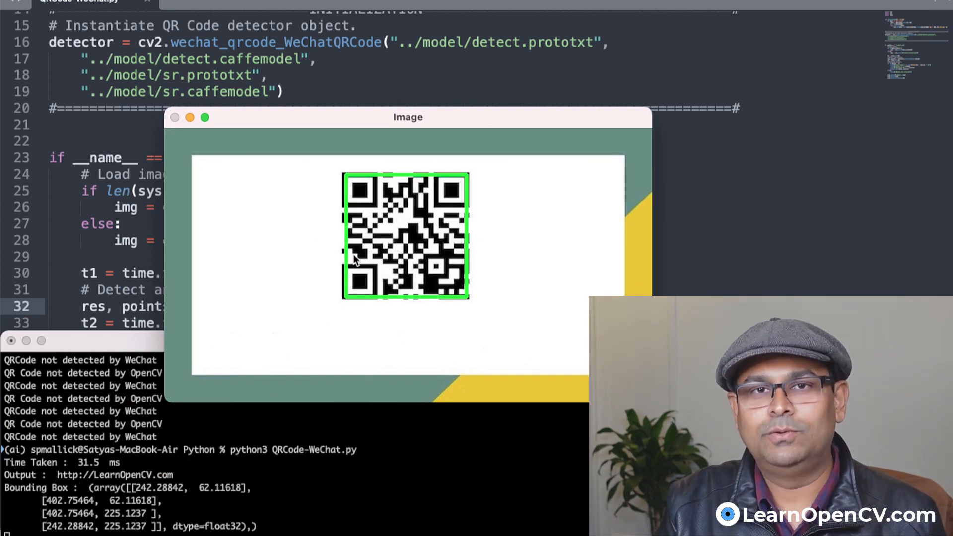
pyautogui.moveTo(128, 462)
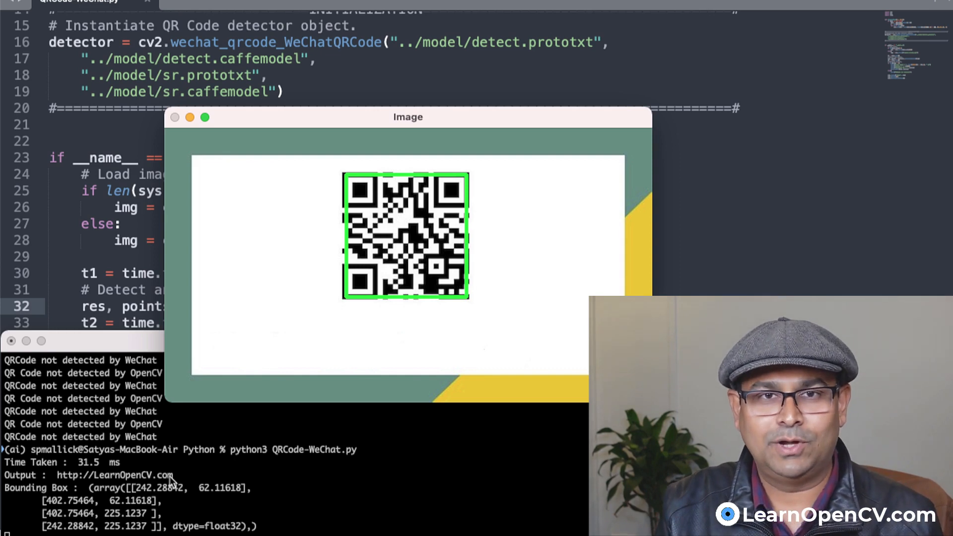
pyautogui.moveTo(248, 290)
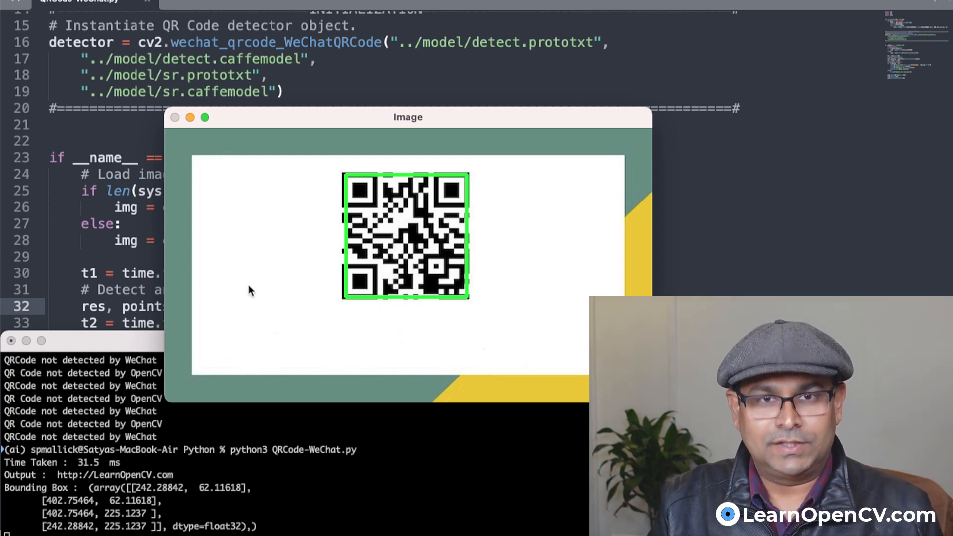